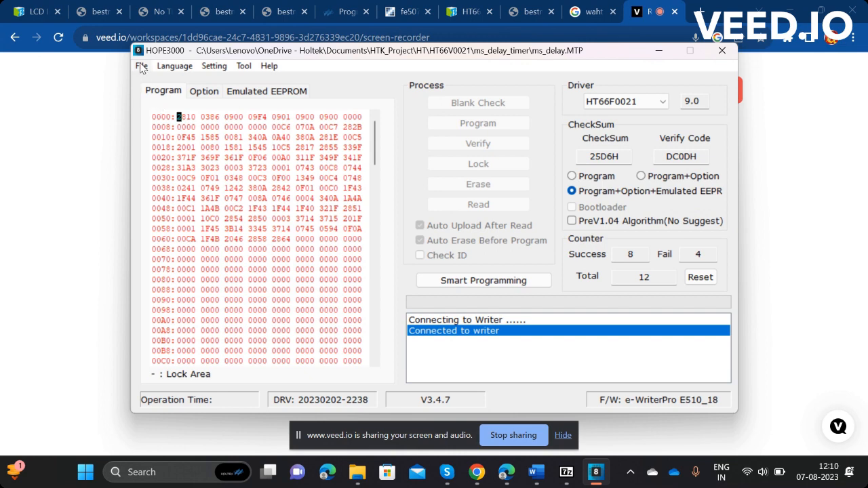
# - Reopen and reload the ms_delay.MTP project file
pyautogui.click(141, 65)
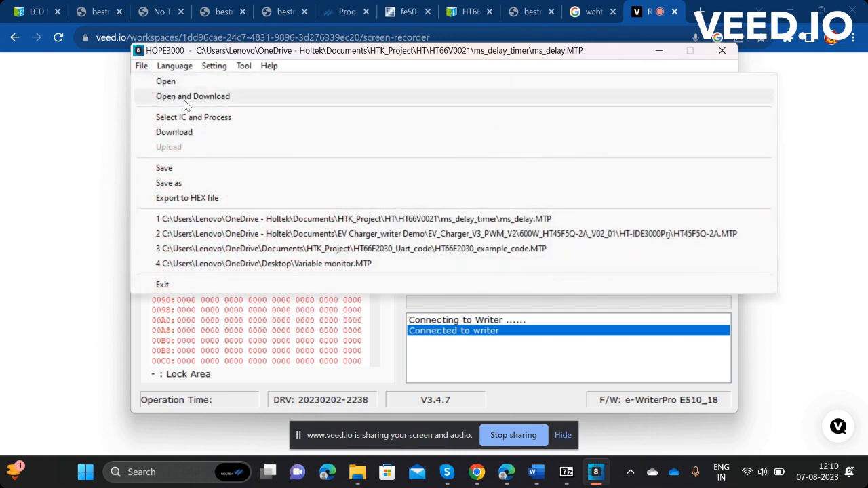
pyautogui.click(165, 81)
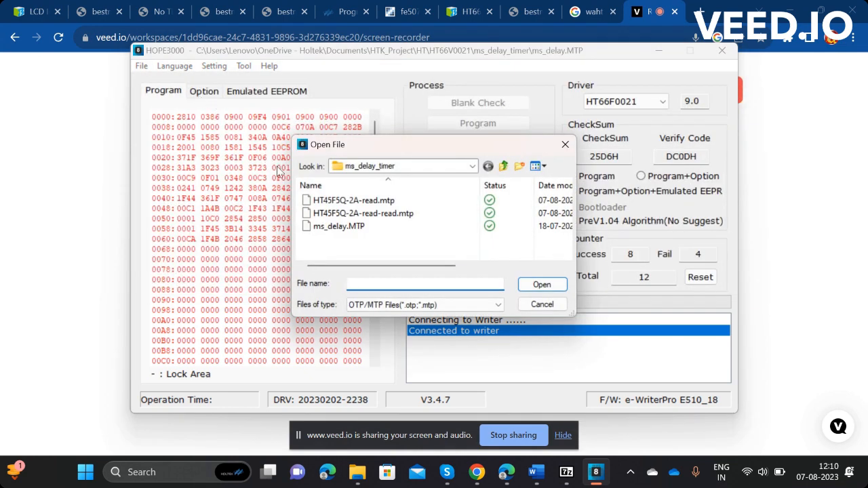
pyautogui.moveTo(343, 238)
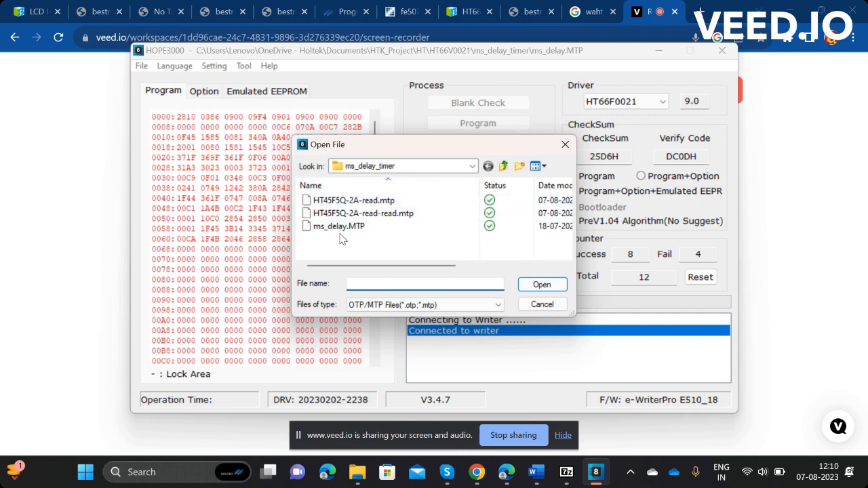
pyautogui.moveTo(337, 226)
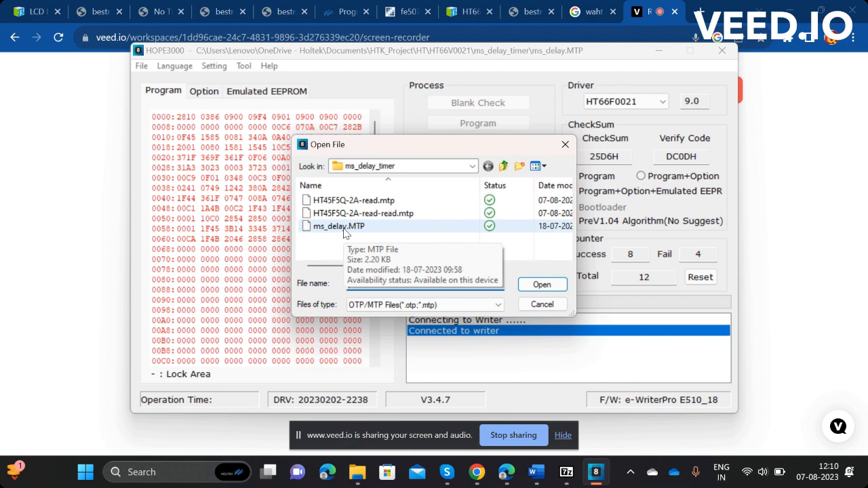
pyautogui.click(338, 225)
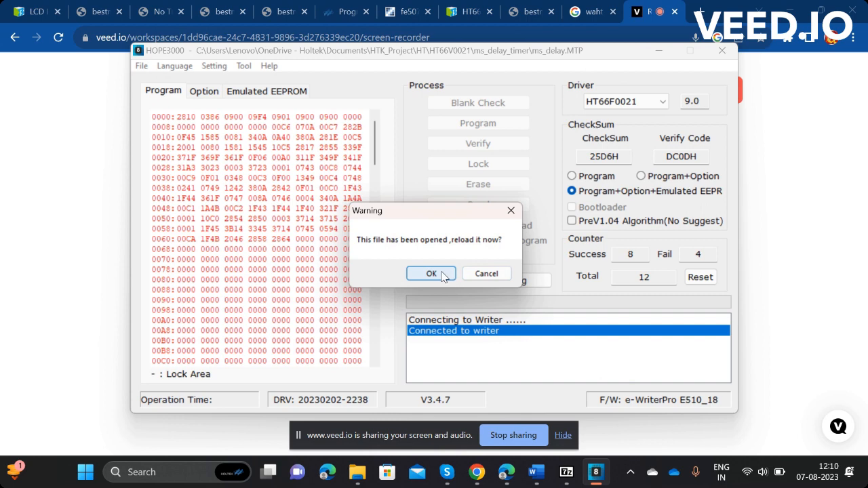
pyautogui.click(431, 273)
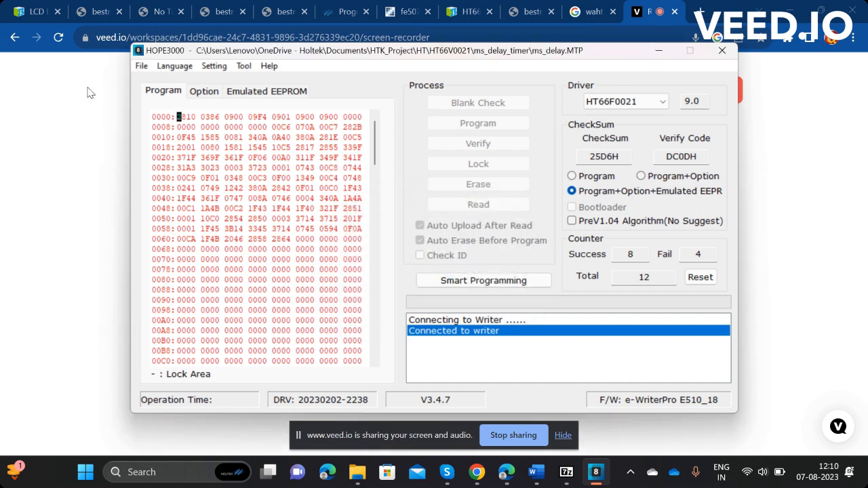
# - Select HT45F5Q-2A from the full IC list as the target microcontroller
pyautogui.click(141, 65)
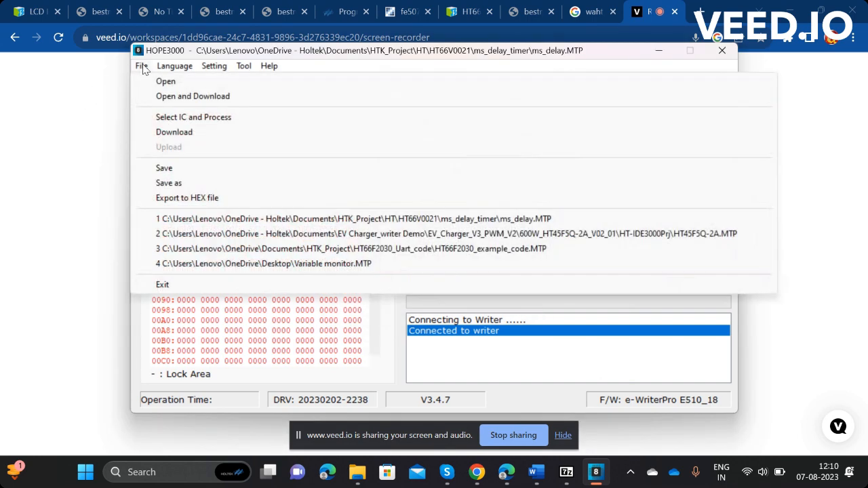
pyautogui.moveTo(193, 116)
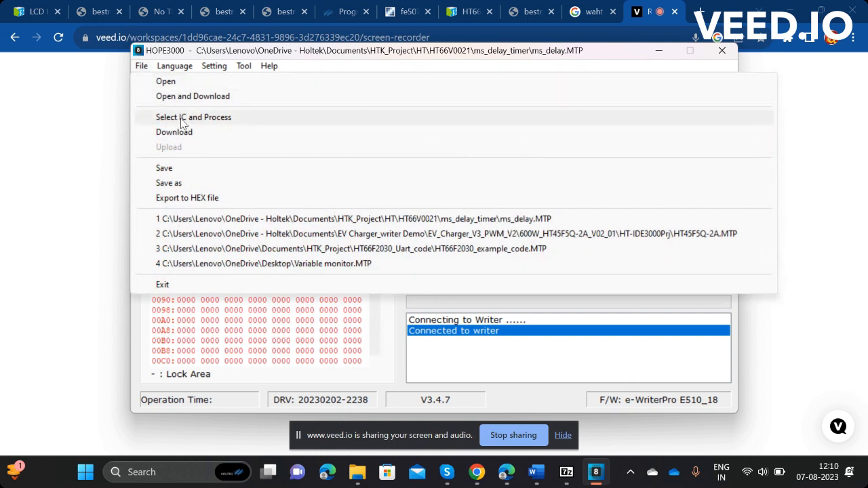
pyautogui.click(193, 117)
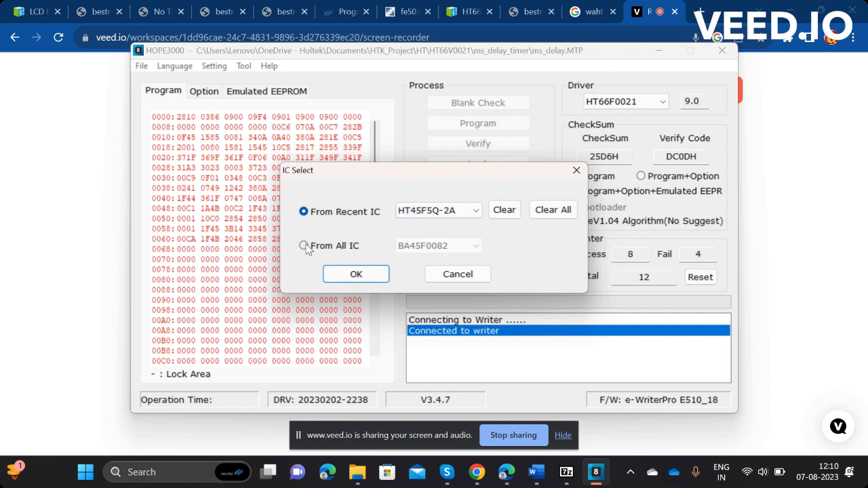
pyautogui.click(303, 245)
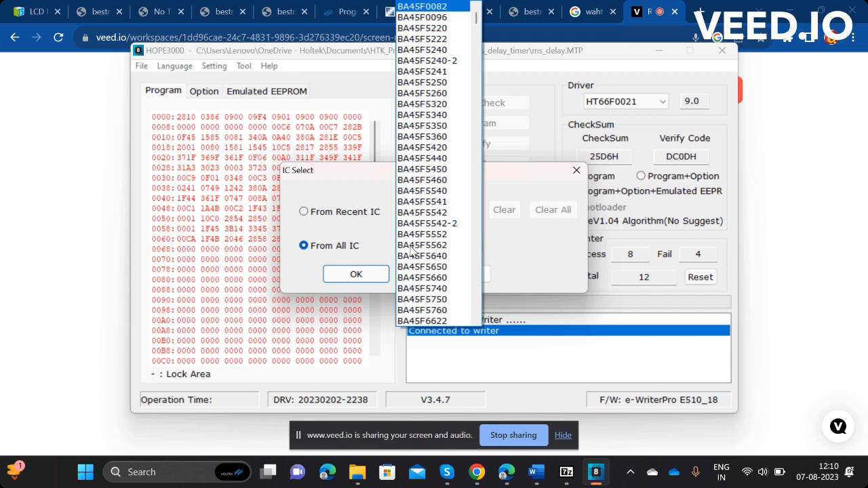
pyautogui.scroll(-3)
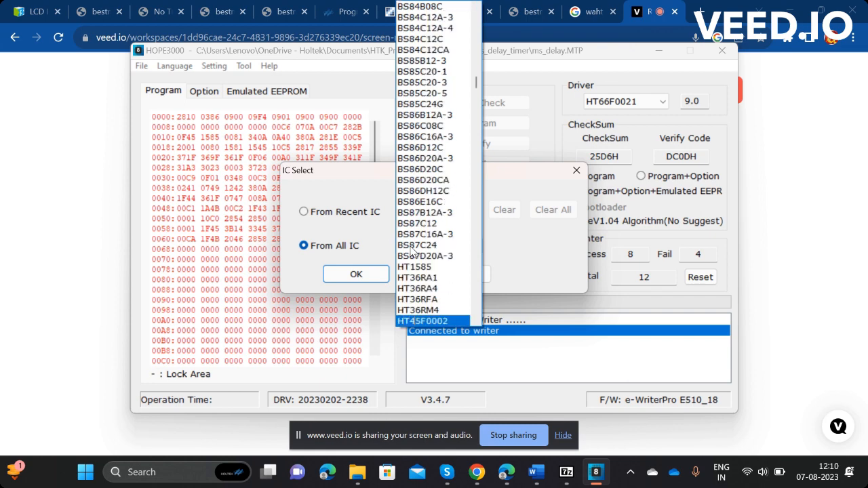
pyautogui.click(425, 233)
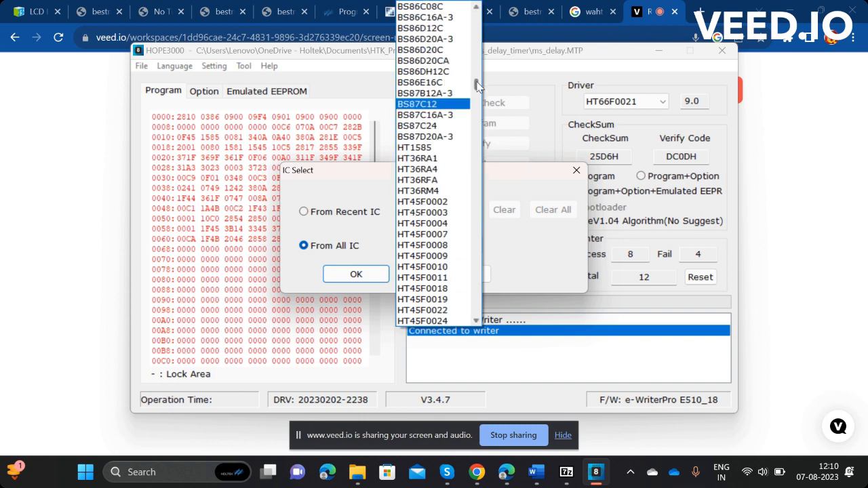
pyautogui.scroll(-3)
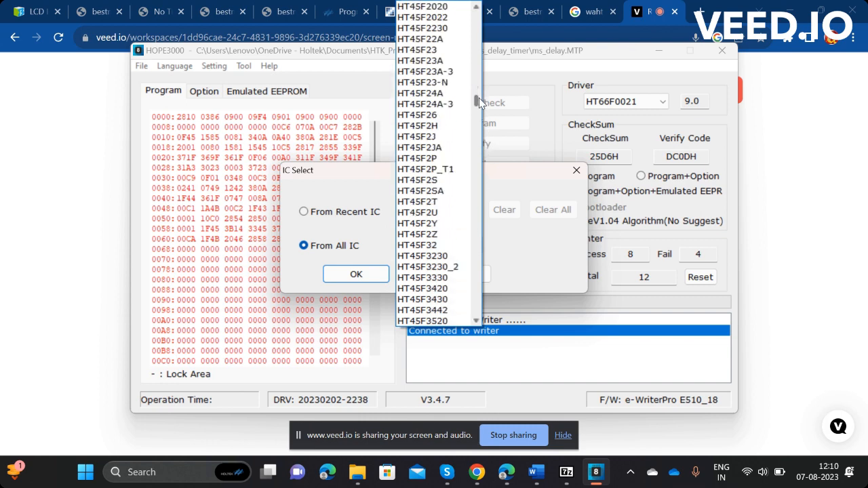
pyautogui.scroll(-3)
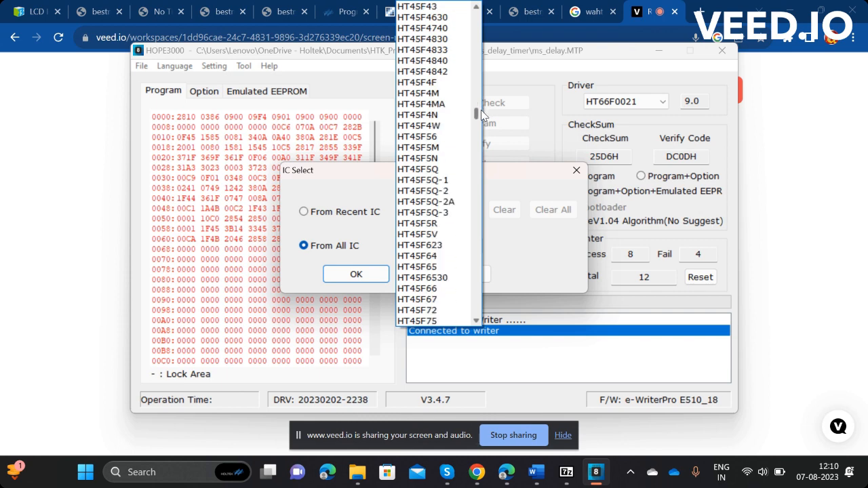
pyautogui.click(432, 180)
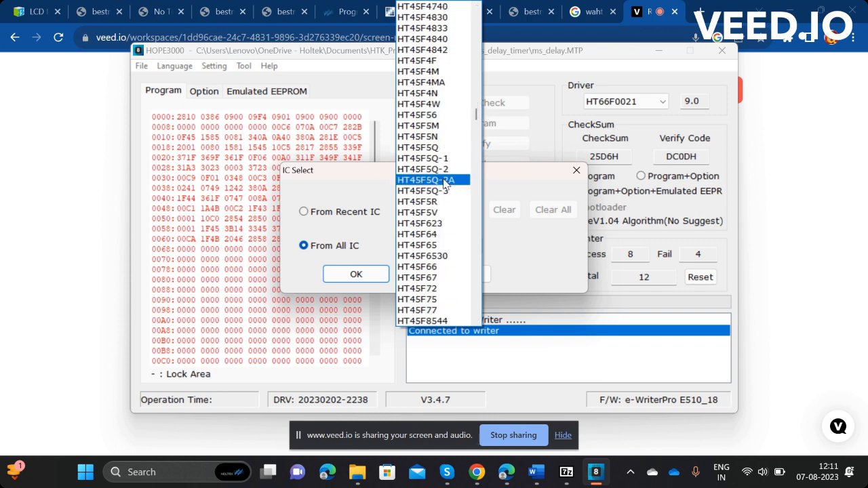
pyautogui.click(432, 180)
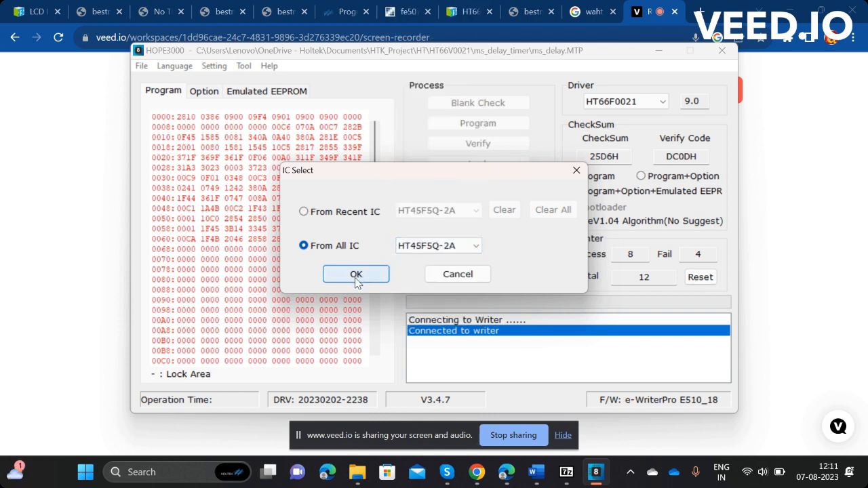
pyautogui.click(356, 274)
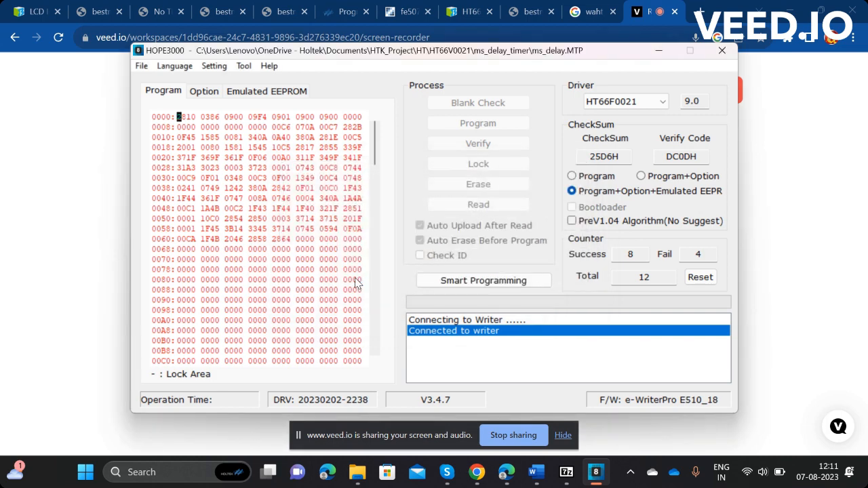
# - Accept the warning and run the e-WriterPro firmware update to E516H_13 until it completes
pyautogui.click(482, 280)
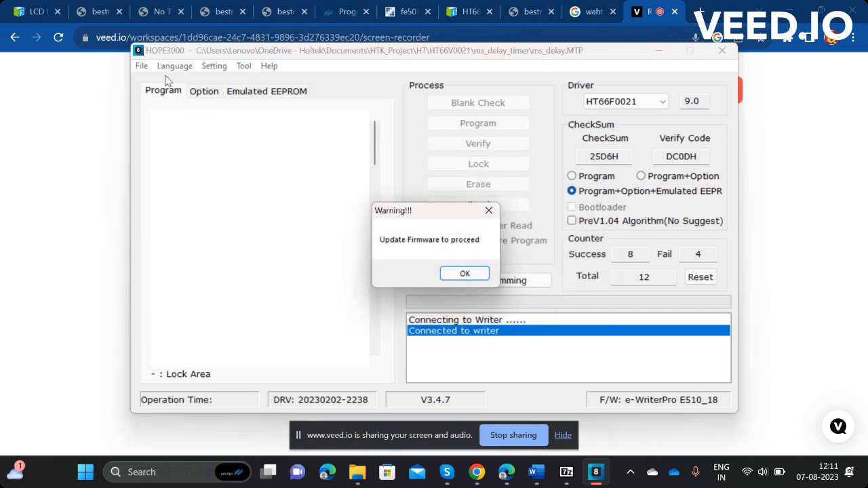
pyautogui.moveTo(447, 266)
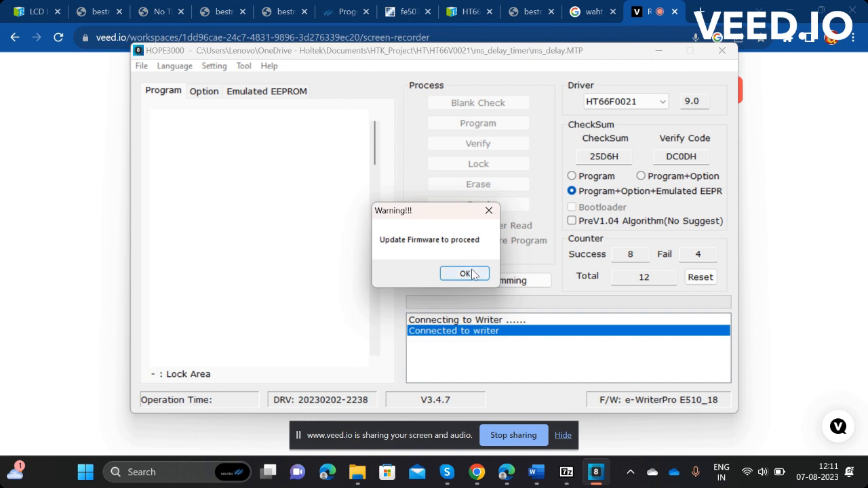
pyautogui.click(465, 272)
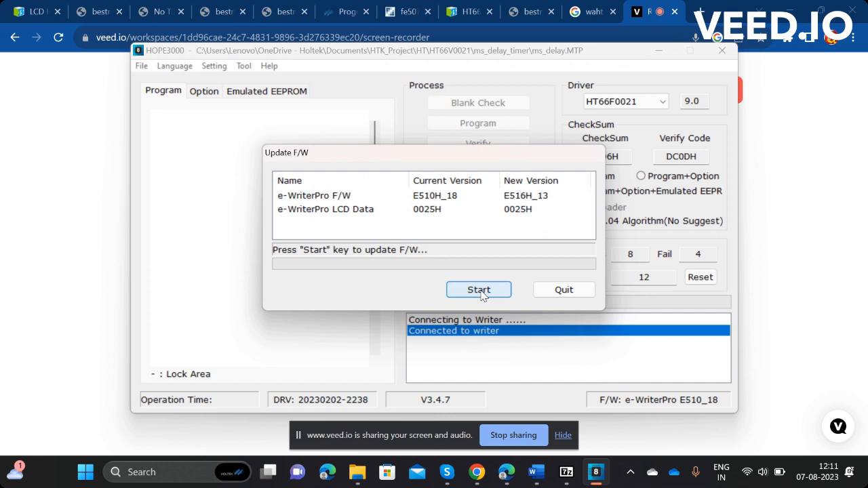
pyautogui.click(479, 290)
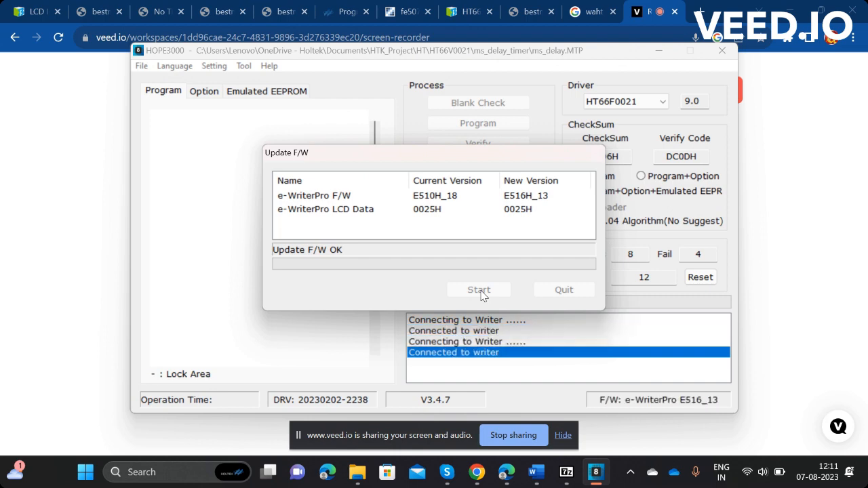
pyautogui.click(563, 290)
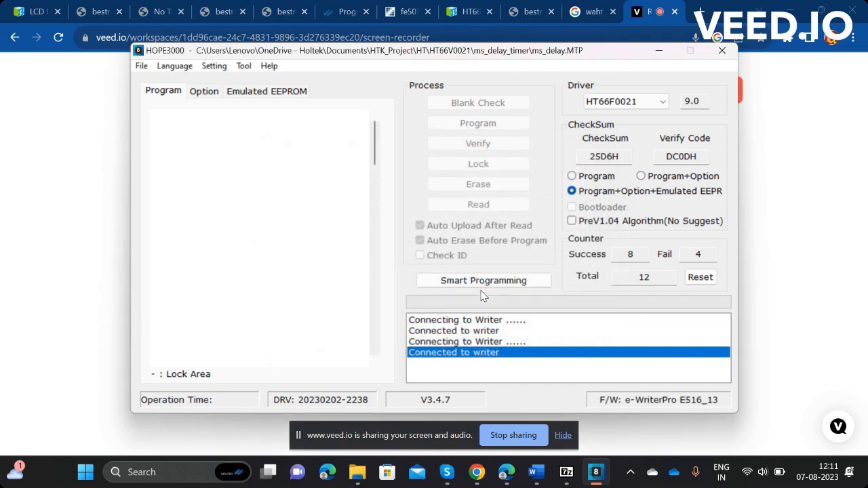
# - Choose the ICP(e-CON12C) connection to download the HT45F5Q-2A driver
pyautogui.click(482, 280)
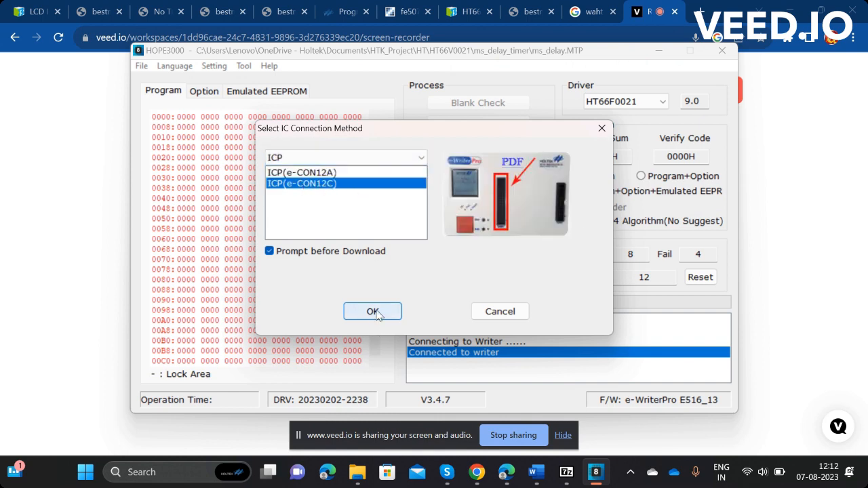
pyautogui.click(372, 311)
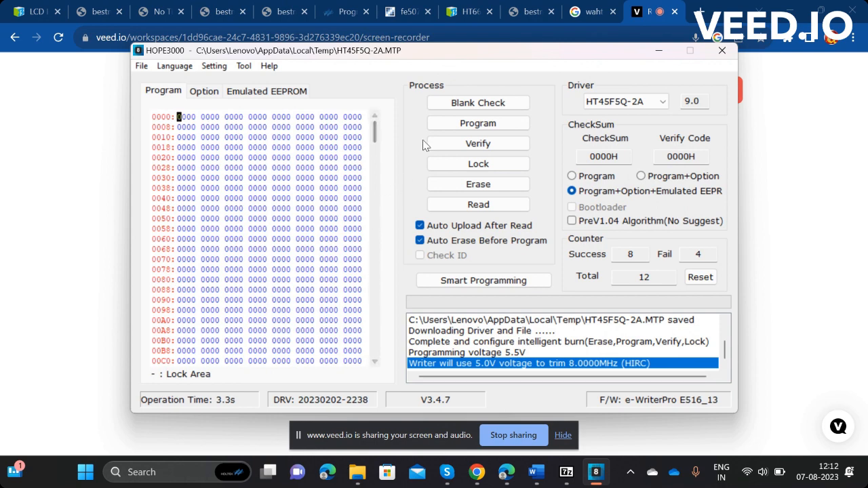
# - Run Blank Check twice on the HT45F5Q-2A chip, then start Program
pyautogui.click(477, 102)
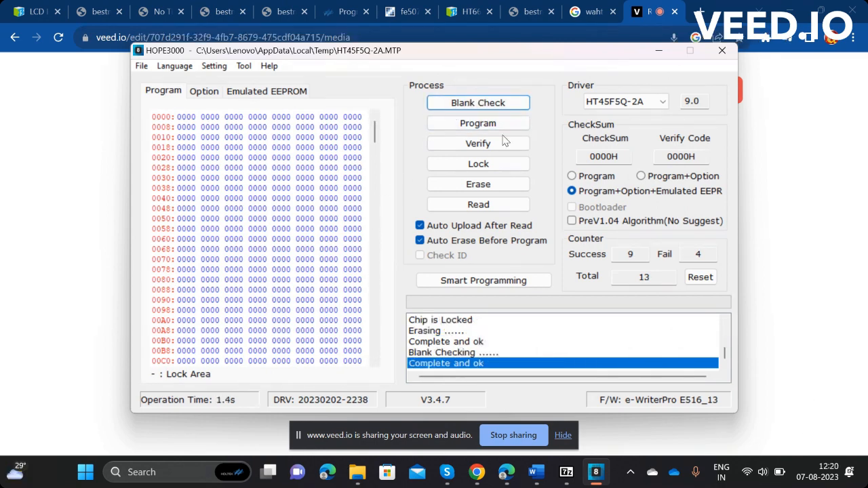
pyautogui.moveTo(478, 102)
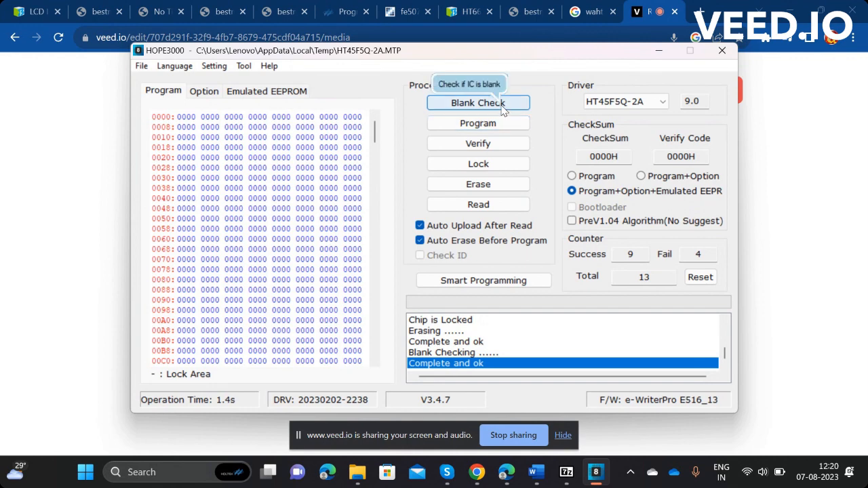
pyautogui.click(478, 102)
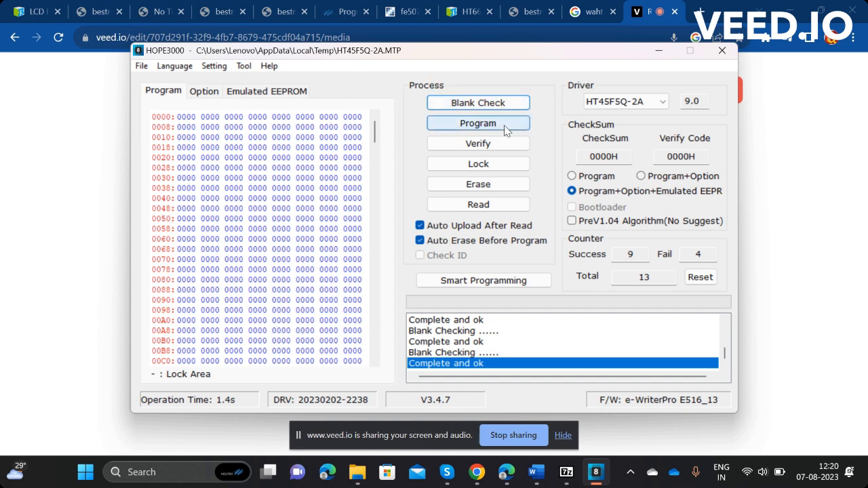
pyautogui.click(478, 122)
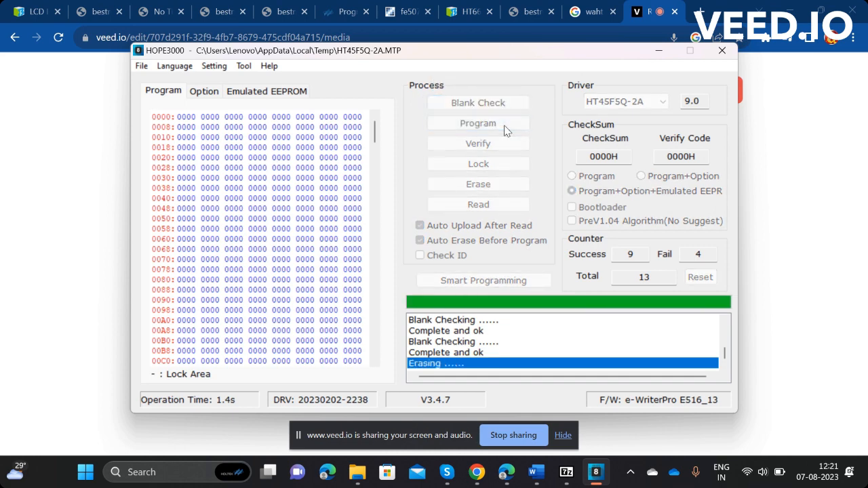